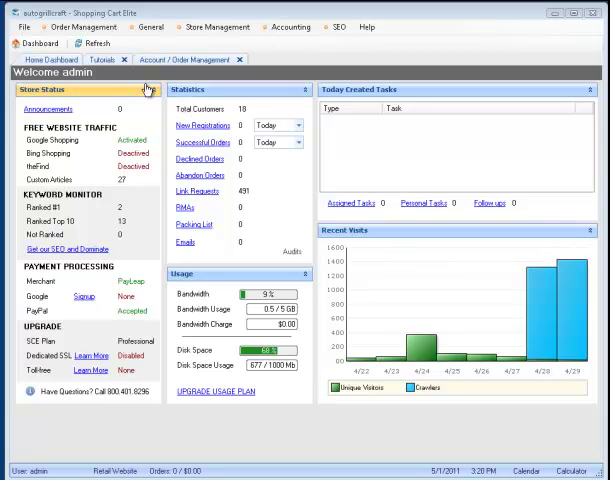
{"action": "mouse_move", "coordinate": [120, 78]}
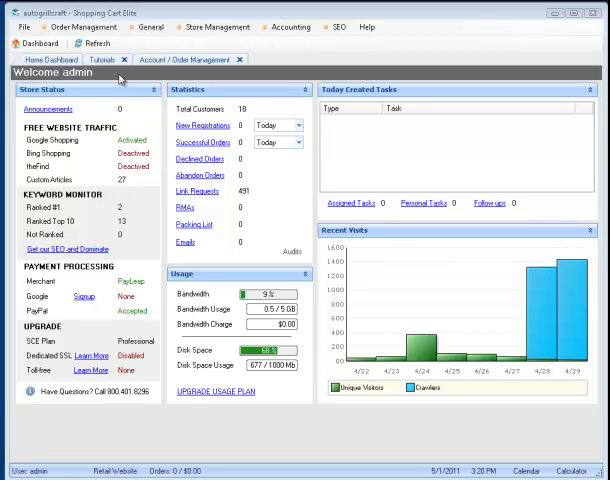
Show the Store Setup tutorial list with its recommended and optional videos.
{"action": "left_click", "coordinate": [98, 59]}
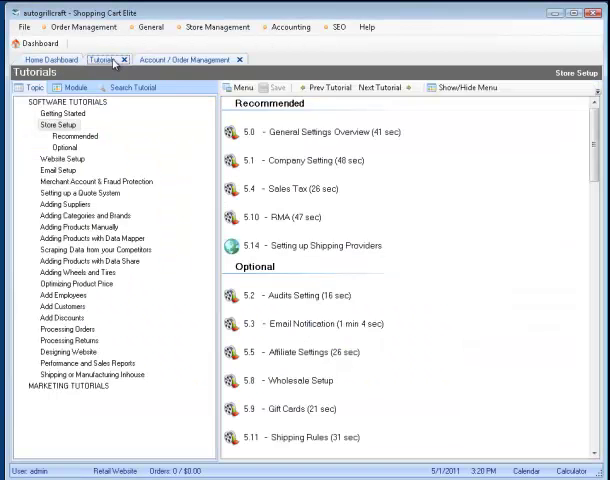
{"action": "left_click", "coordinate": [60, 124]}
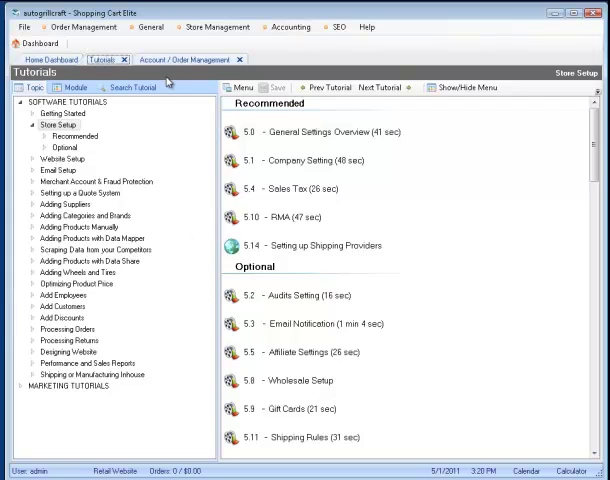
Open the customer account's Wholesale tab and scroll the discounted Grillcraft grille products.
{"action": "left_click", "coordinate": [170, 59]}
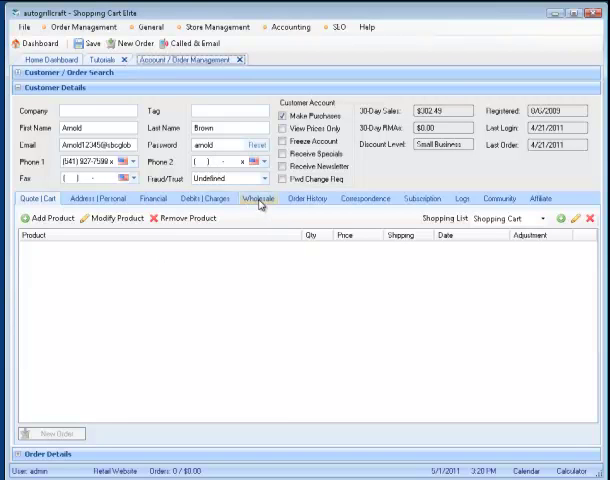
{"action": "left_click", "coordinate": [247, 204]}
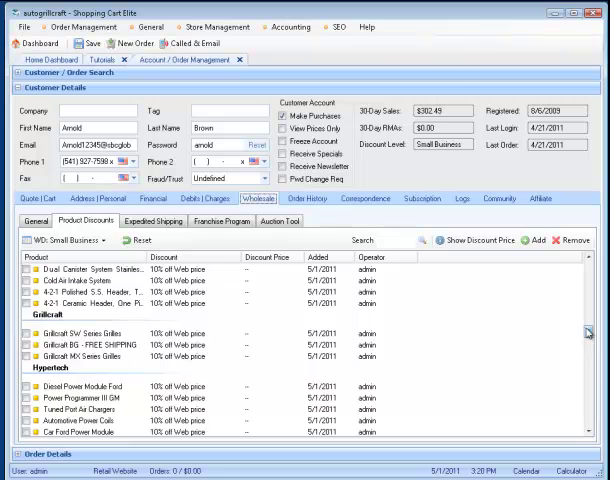
{"action": "scroll", "scroll_direction": "down", "scroll_amount": 3}
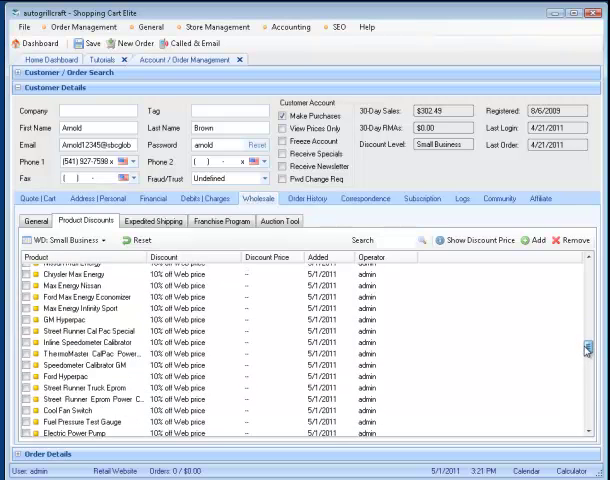
{"action": "scroll", "scroll_direction": "down", "scroll_amount": 3}
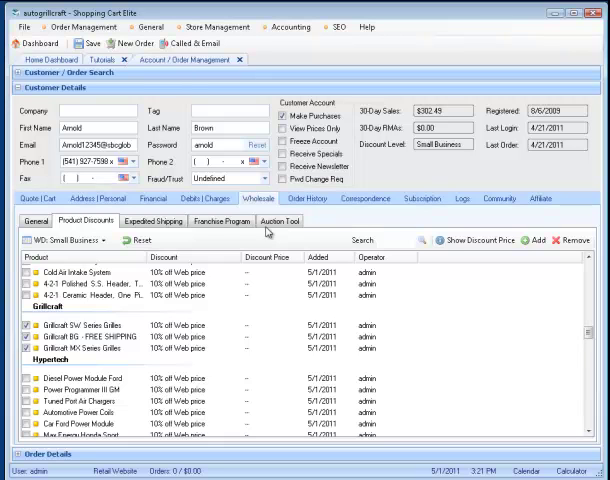
In the Auction Tool tab, enable Auction Seller access with eBay selling allowed.
{"action": "left_click", "coordinate": [288, 221]}
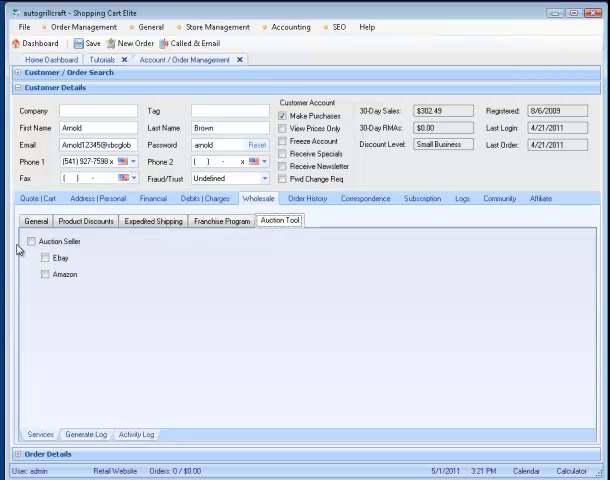
{"action": "left_click", "coordinate": [30, 240]}
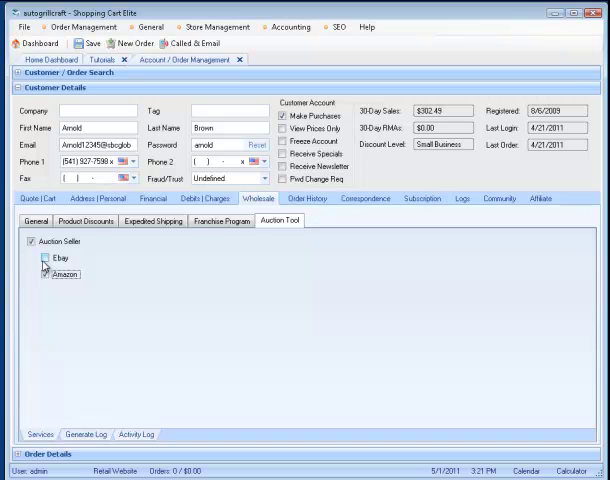
{"action": "left_click", "coordinate": [52, 260]}
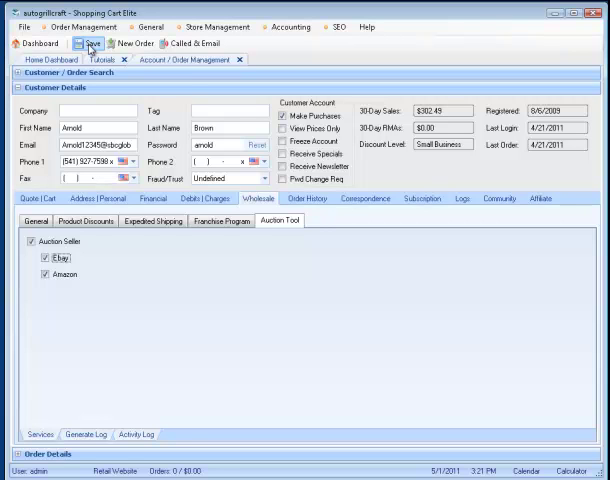
{"action": "mouse_move", "coordinate": [90, 48]}
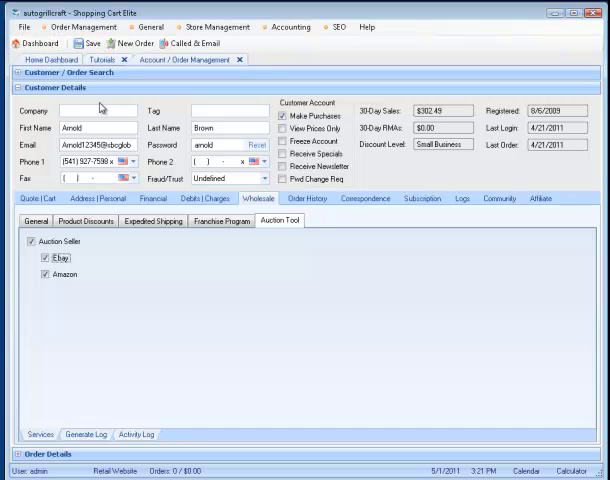
{"action": "mouse_move", "coordinate": [196, 296]}
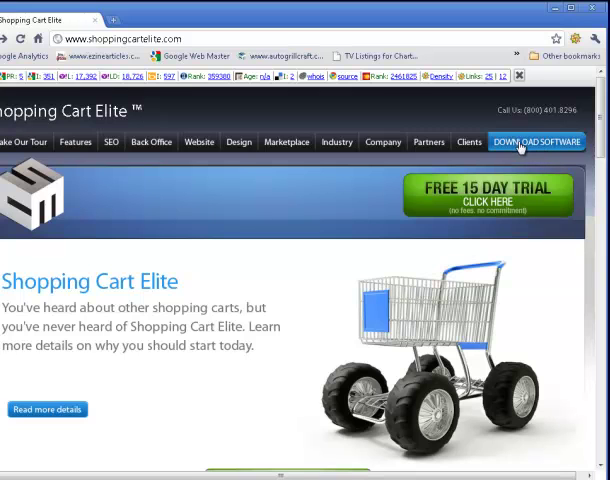
{"action": "mouse_move", "coordinate": [528, 147]}
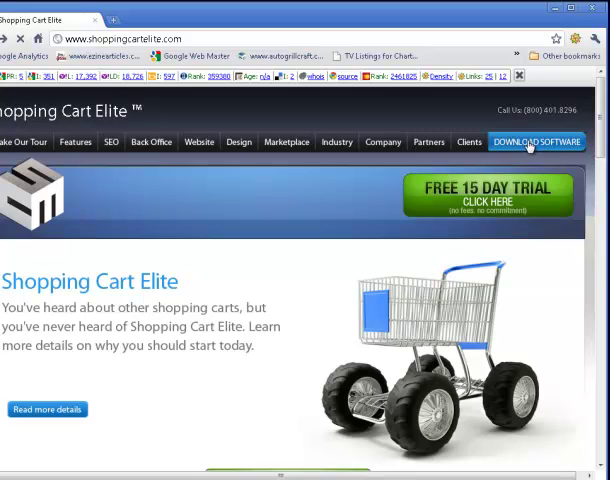
Download the store software from shoppingcartelite.com.
{"action": "left_click", "coordinate": [536, 142]}
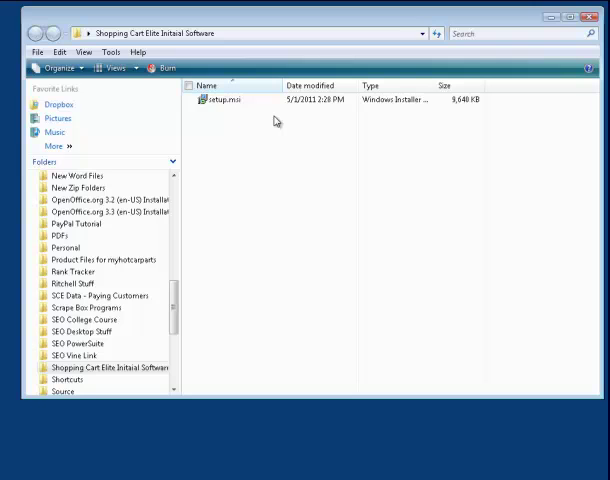
Run setup.msi from the Initial Software folder.
{"action": "double_click", "coordinate": [216, 100]}
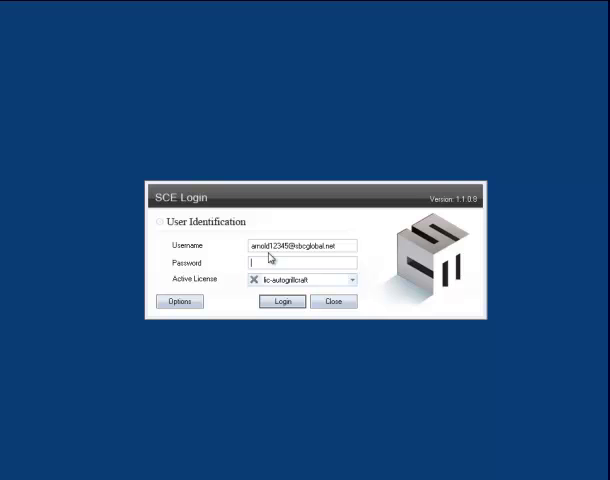
{"action": "mouse_move", "coordinate": [338, 124]}
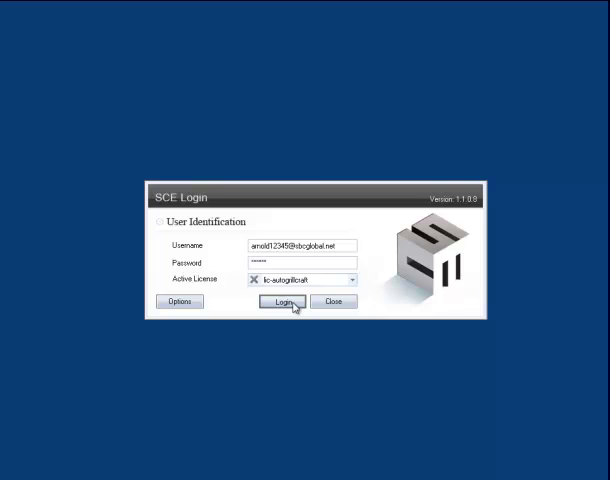
{"action": "left_click", "coordinate": [284, 302]}
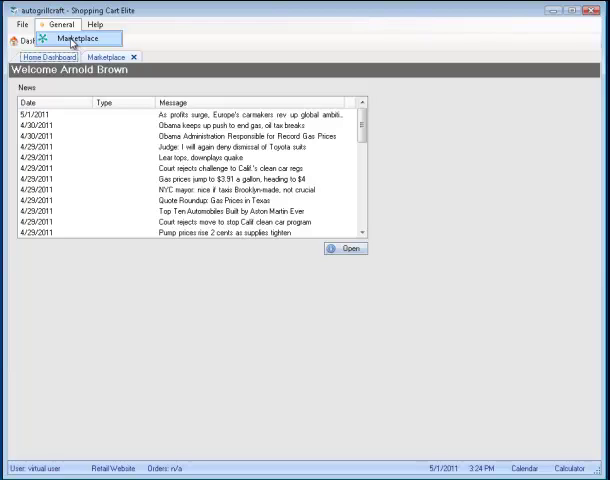
View the Marketplace with no-limit eBay and Amazon, then the Marketing Tutorials.
{"action": "left_click", "coordinate": [73, 37]}
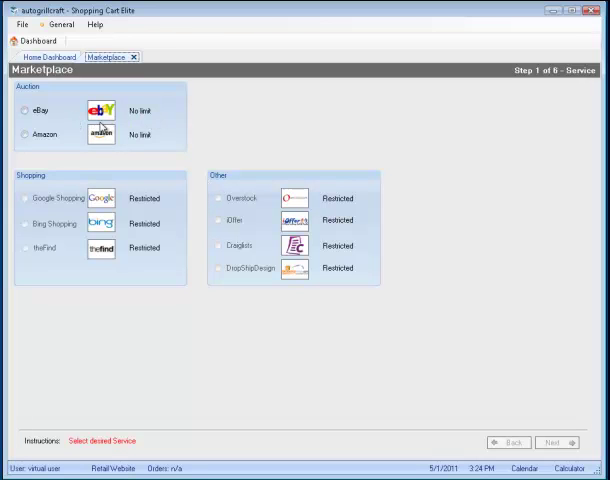
{"action": "mouse_move", "coordinate": [155, 118]}
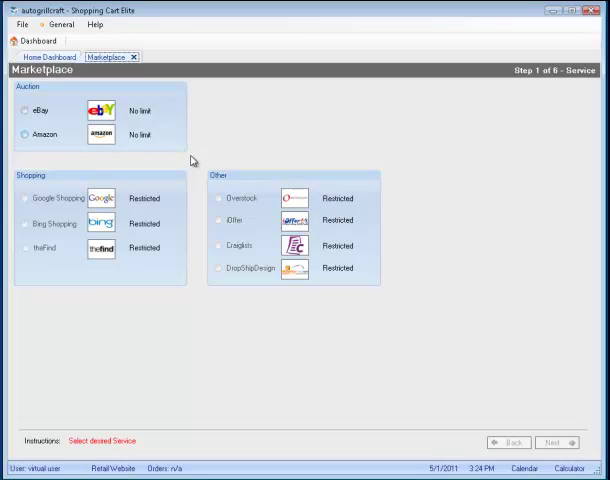
{"action": "left_click", "coordinate": [160, 57]}
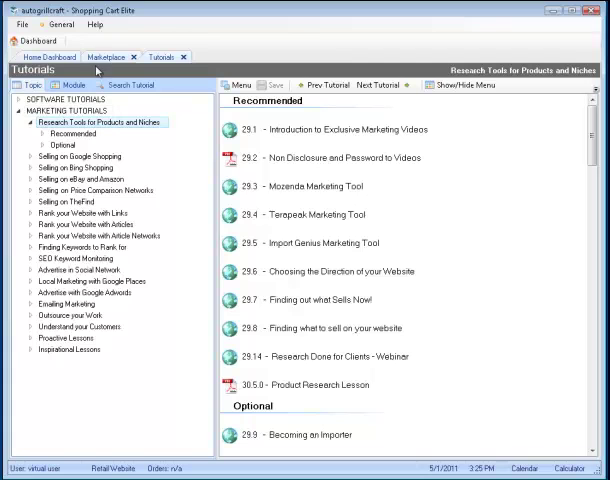